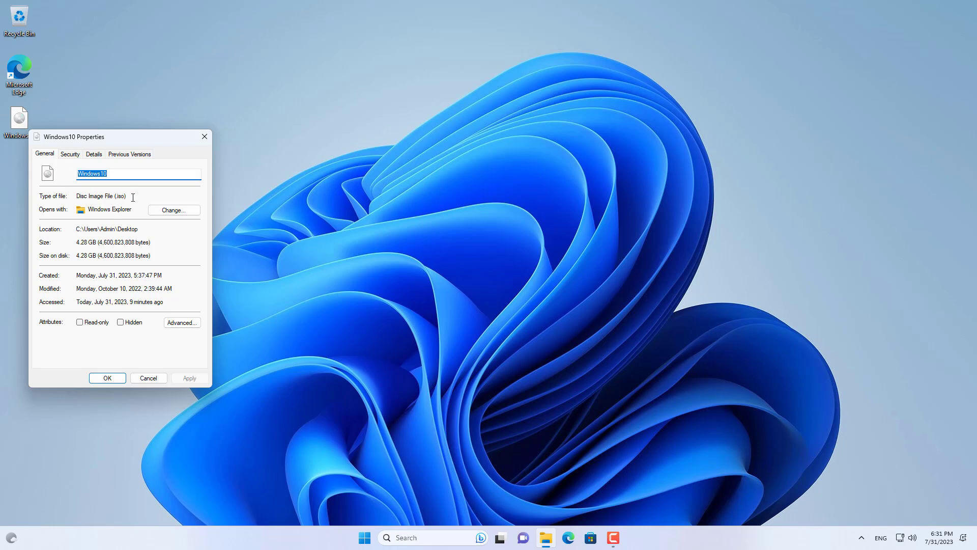
# Step: Mount the Windows10 ISO and view its boot, efi and sources files on DVD drive D:
pyautogui.rightClick(19, 121)
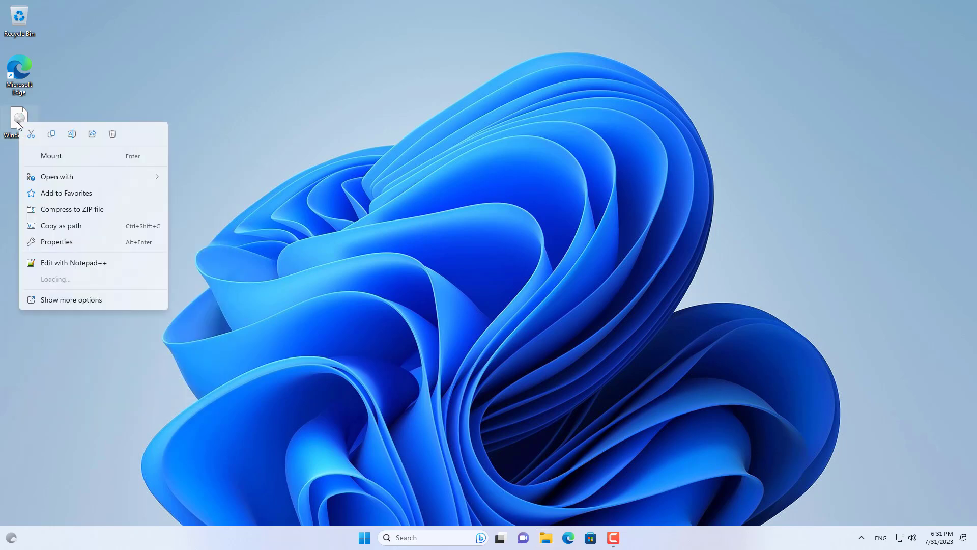
pyautogui.click(72, 163)
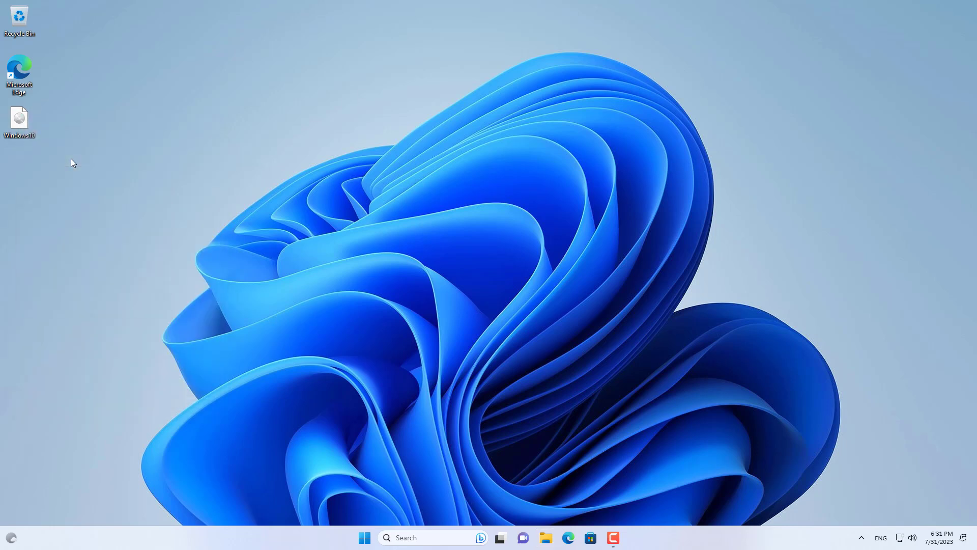
pyautogui.click(545, 537)
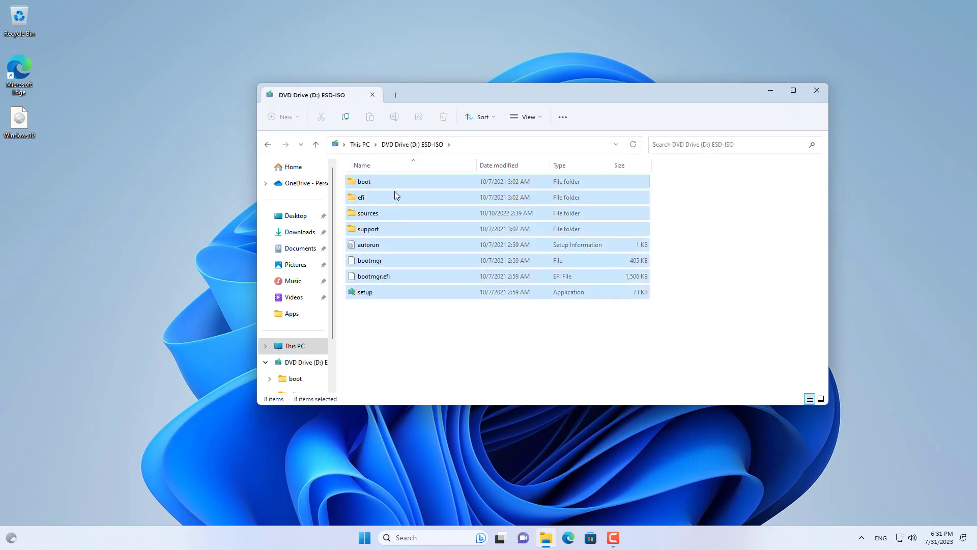
# Step: Open Disk Management from the Start context menu and show its Action menu
pyautogui.rightClick(364, 536)
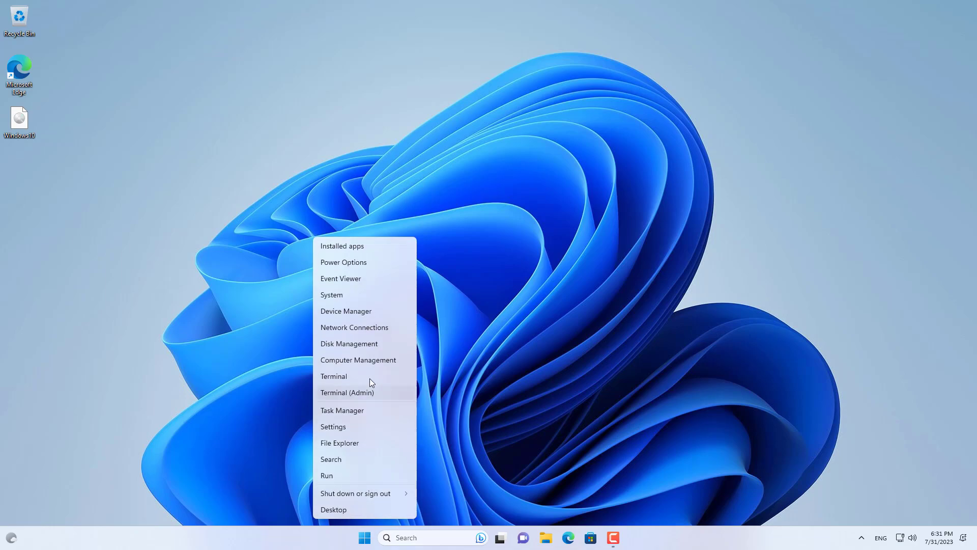
pyautogui.click(348, 344)
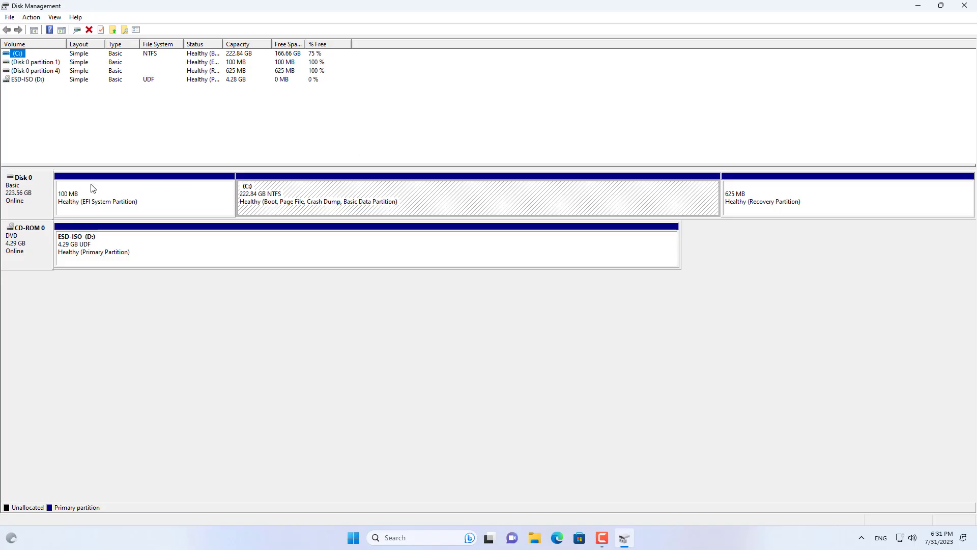
pyautogui.click(31, 17)
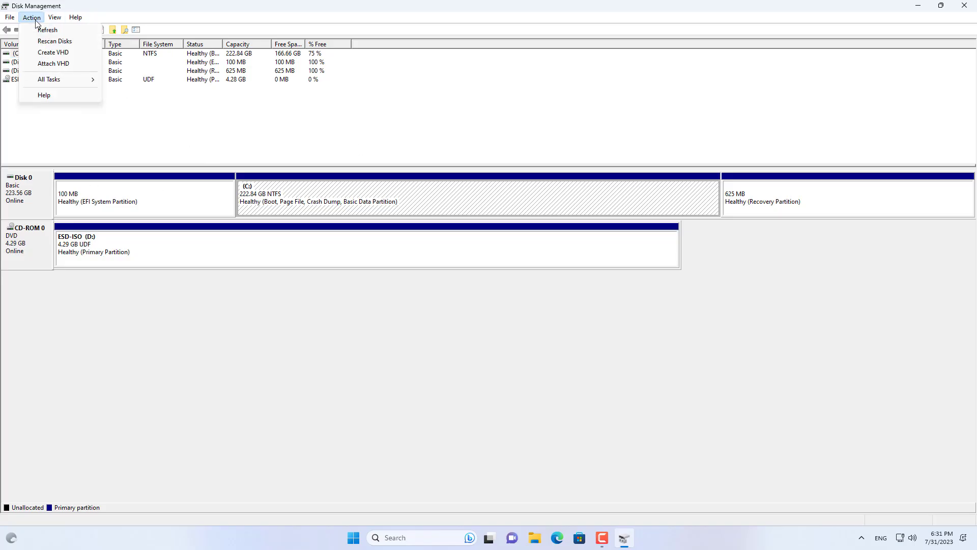
pyautogui.moveTo(53, 51)
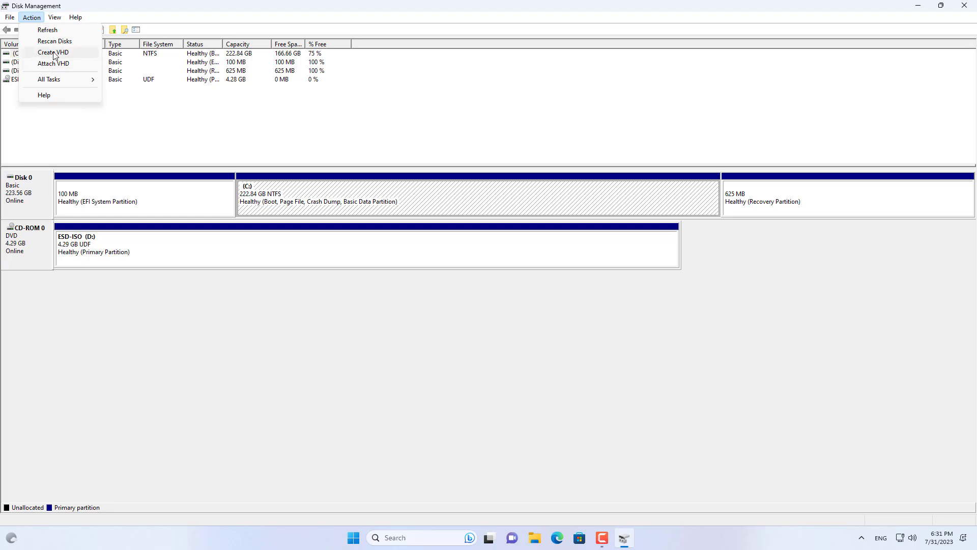
# Step: Start a new virtual hard disk in VHDX format sized 80 GB
pyautogui.click(53, 52)
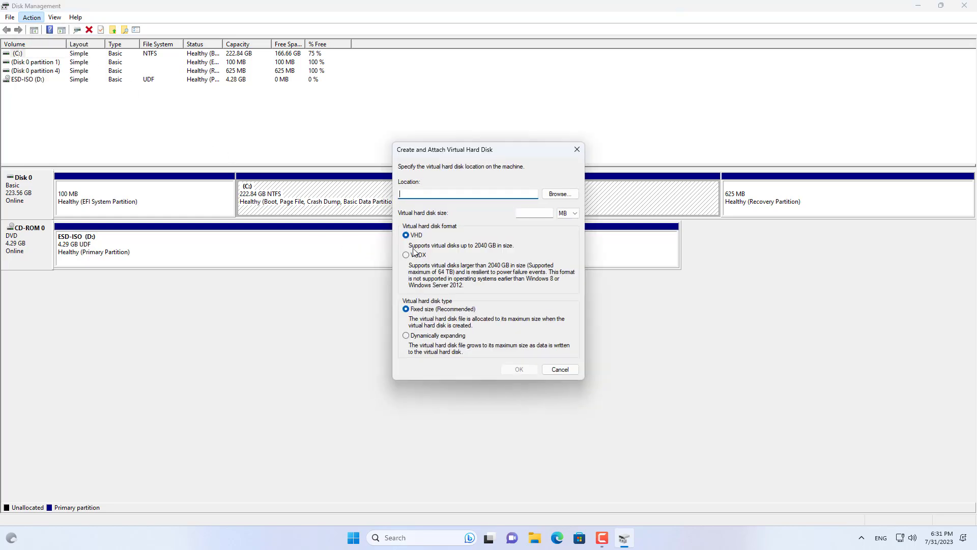
pyautogui.click(406, 255)
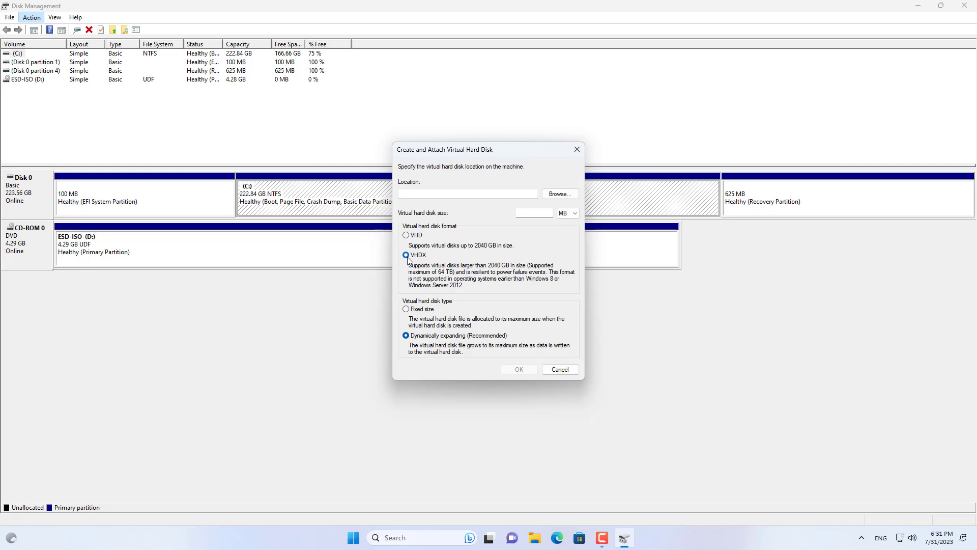
pyautogui.click(575, 213)
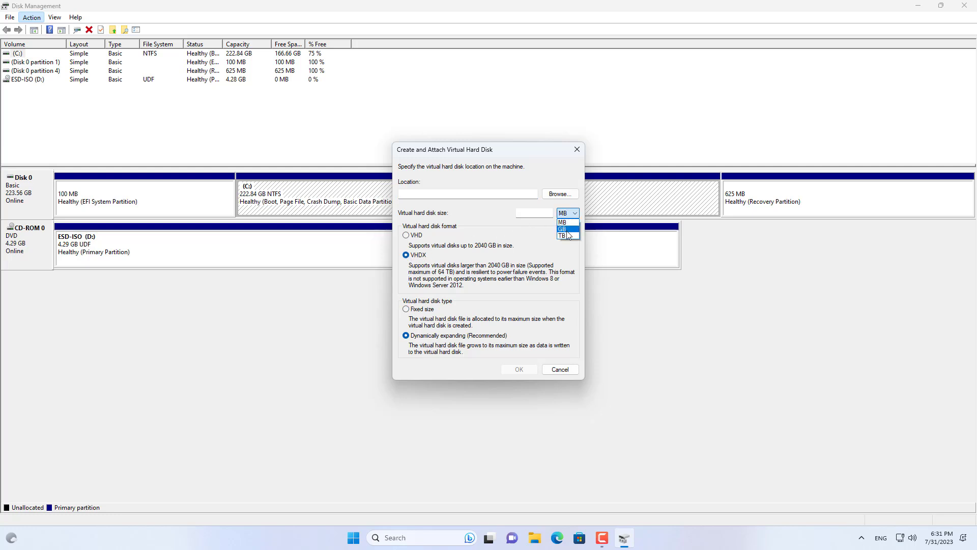
pyautogui.click(562, 229)
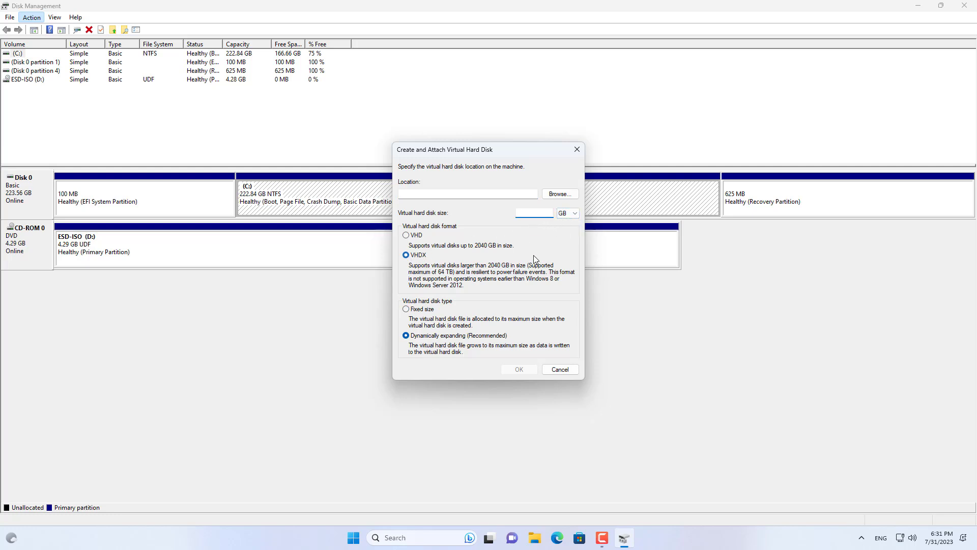
pyautogui.write('80')
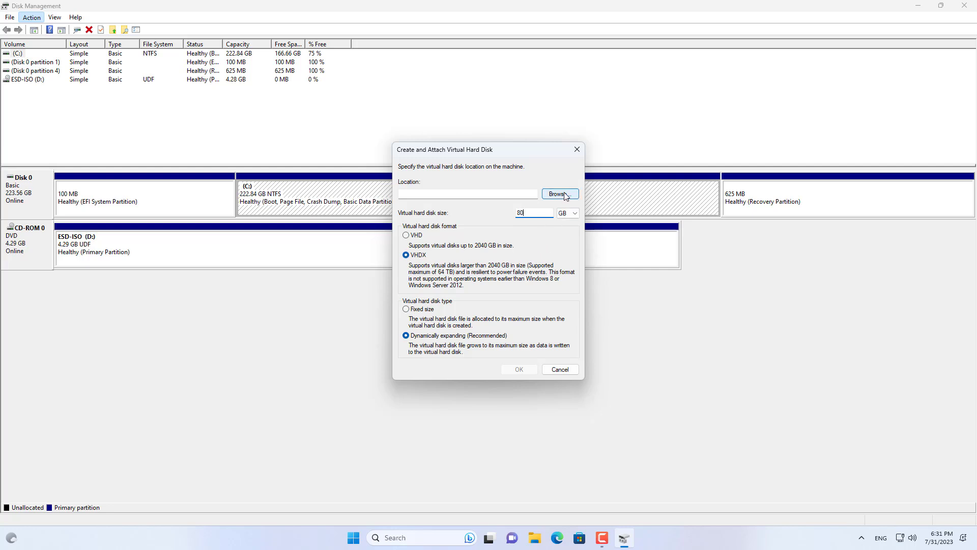
# Step: Save the virtual disk file as win10 in a new C:\VHDX folder
pyautogui.click(558, 194)
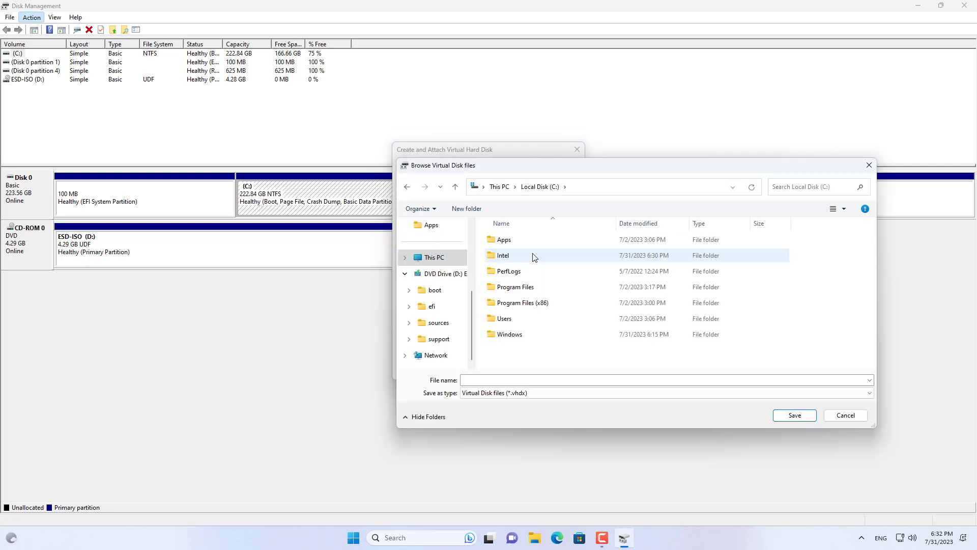
pyautogui.click(466, 209)
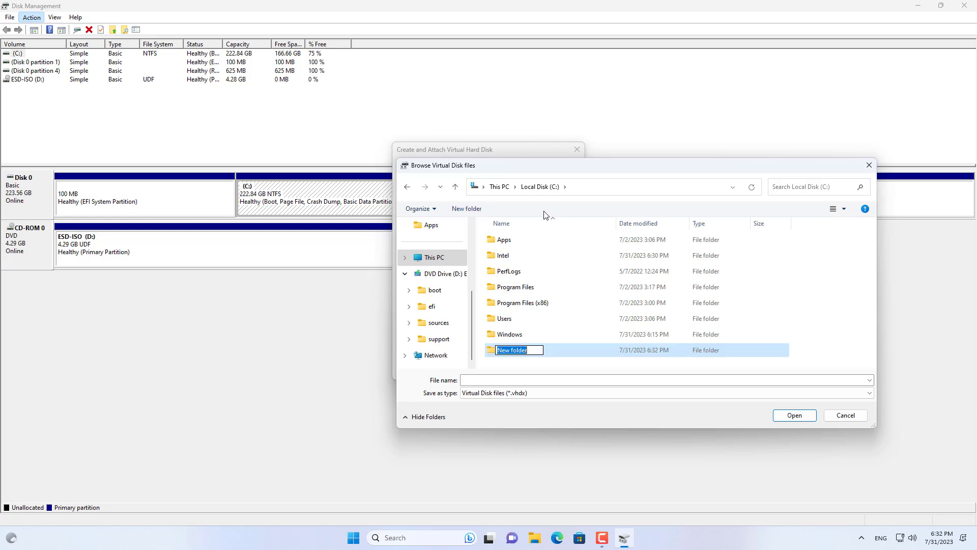
pyautogui.write('VHDX')
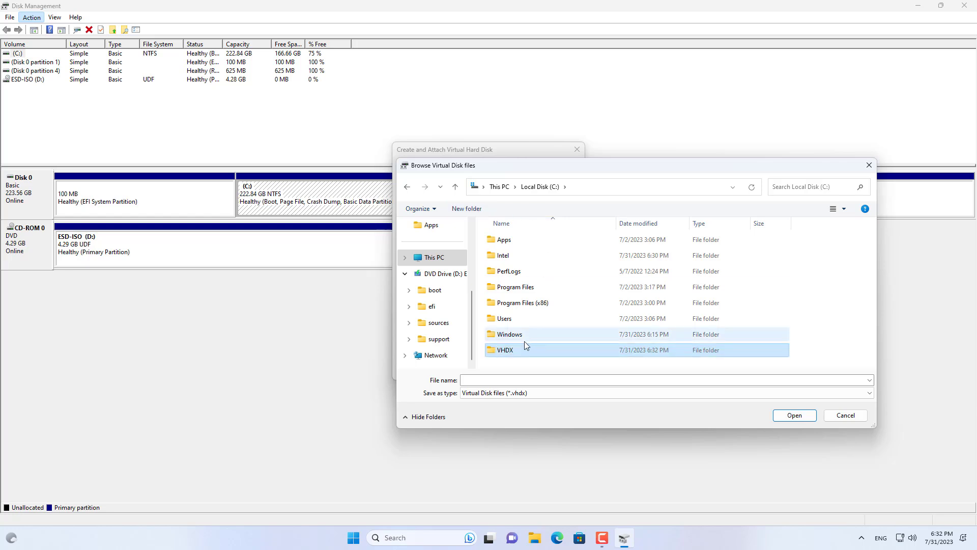
pyautogui.doubleClick(505, 350)
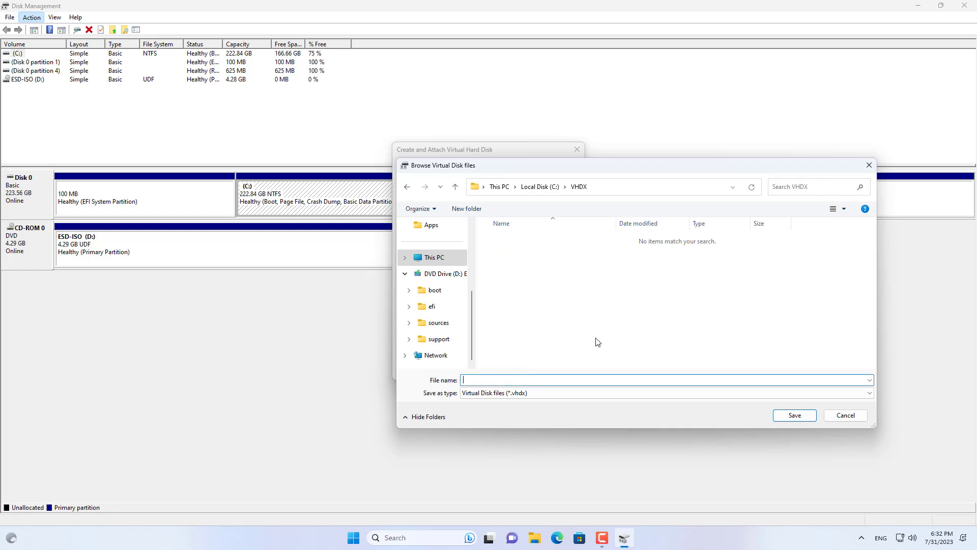
pyautogui.write('win10')
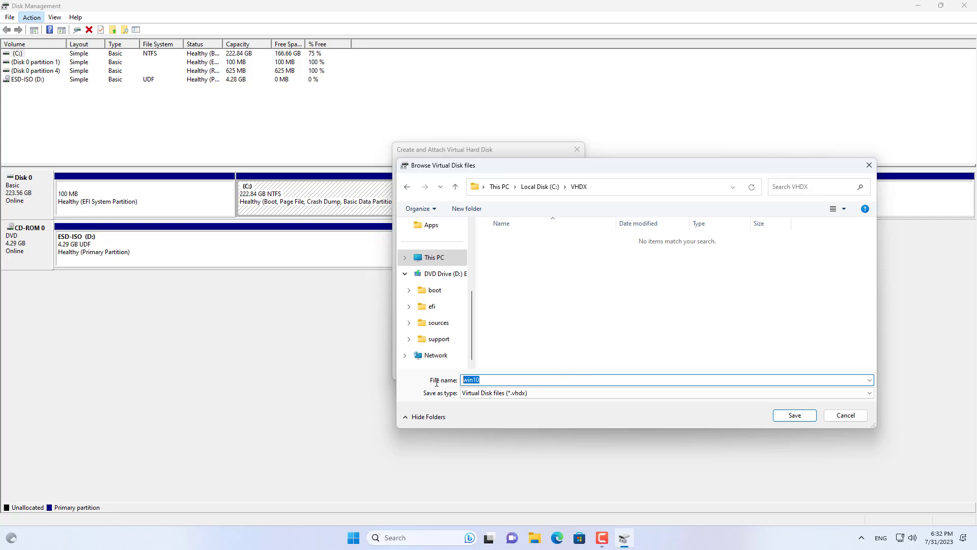
pyautogui.click(793, 415)
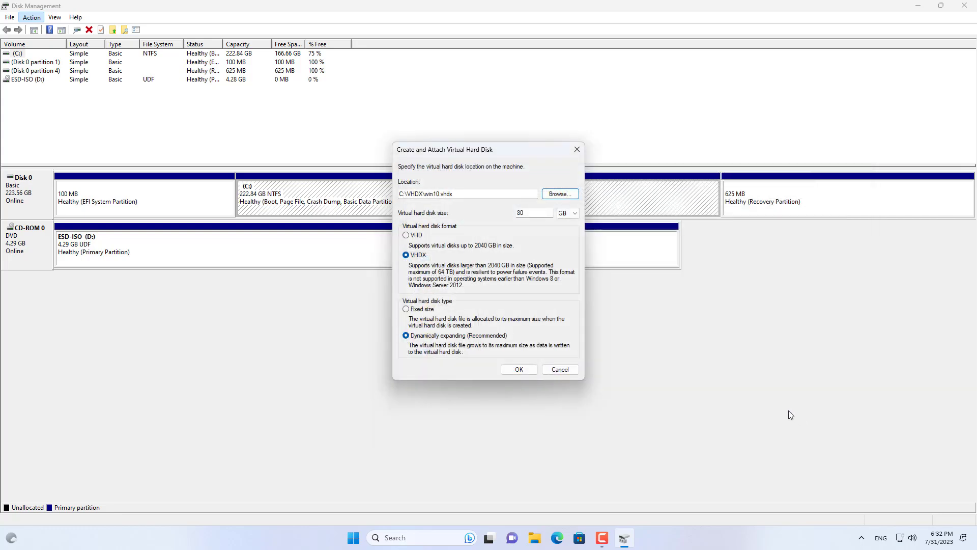
# Step: Create the 80 GB VHD and initialize Disk 1 with a GPT partition table
pyautogui.click(518, 369)
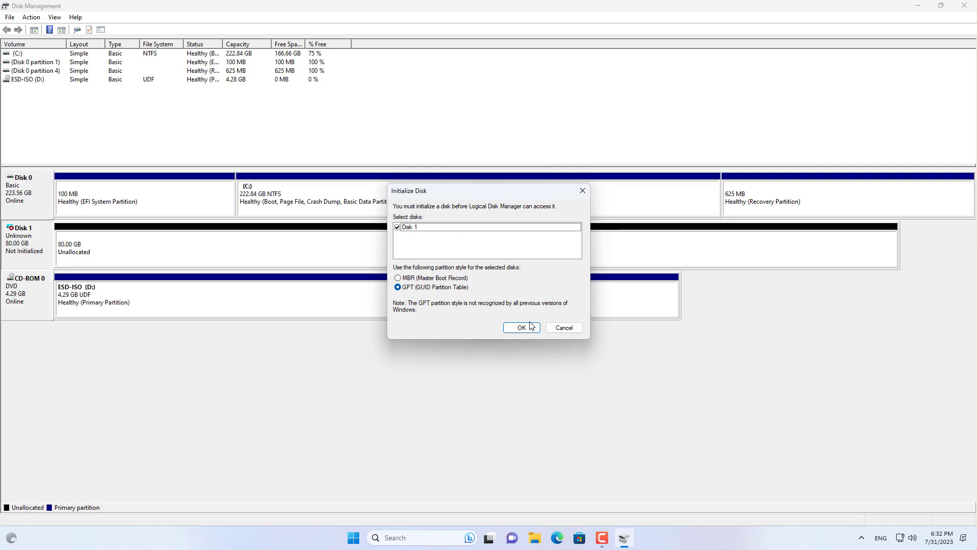
pyautogui.click(521, 327)
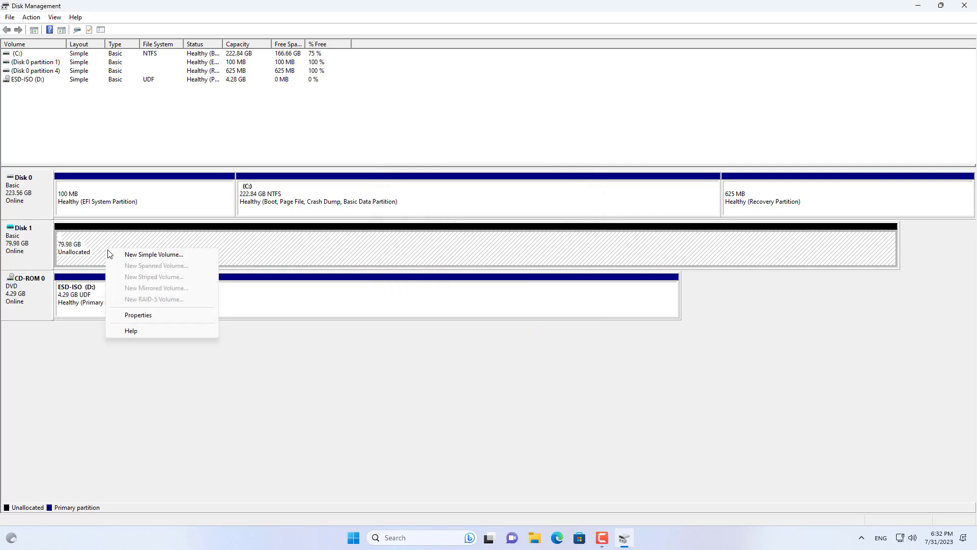
# Step: Create a simple NTFS volume on Disk 1 with drive letter N: and label win10
pyautogui.click(153, 254)
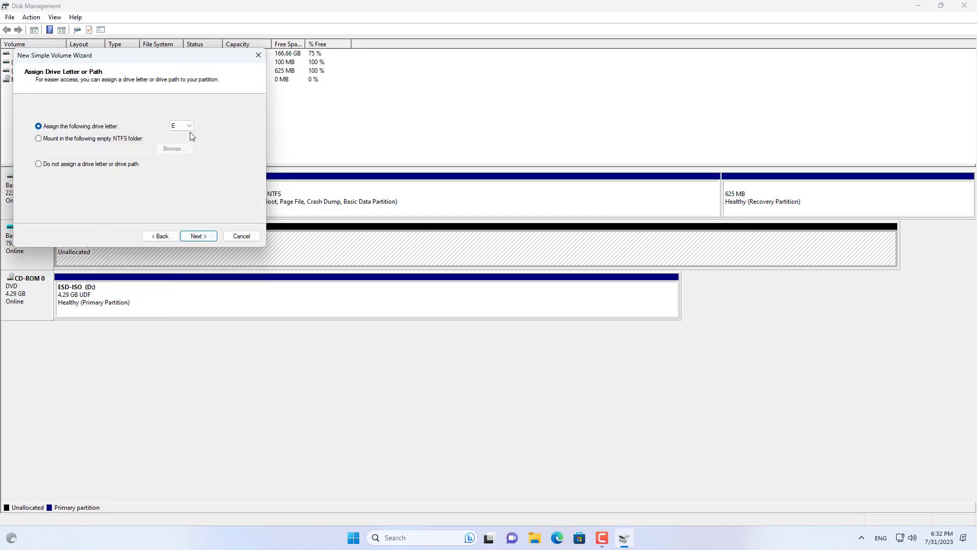
pyautogui.click(181, 125)
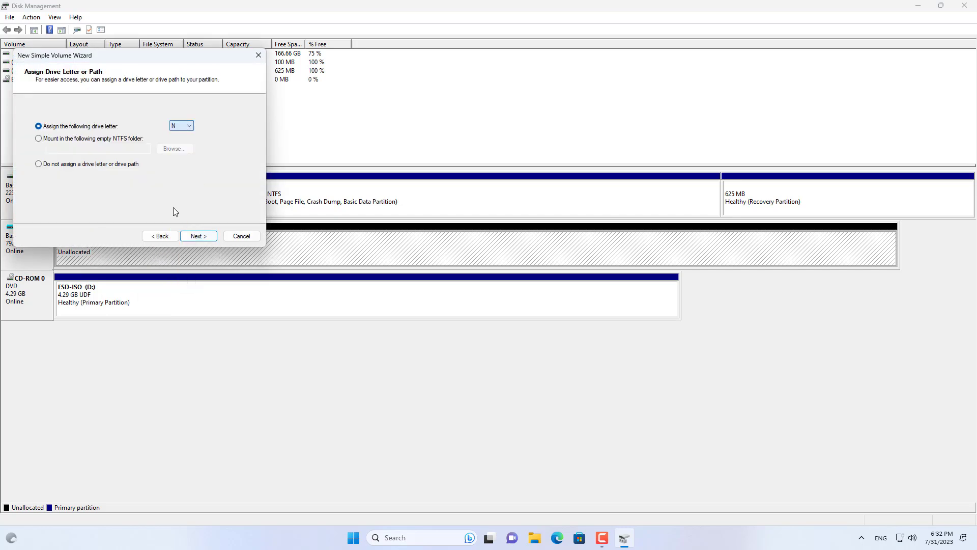
pyautogui.click(198, 235)
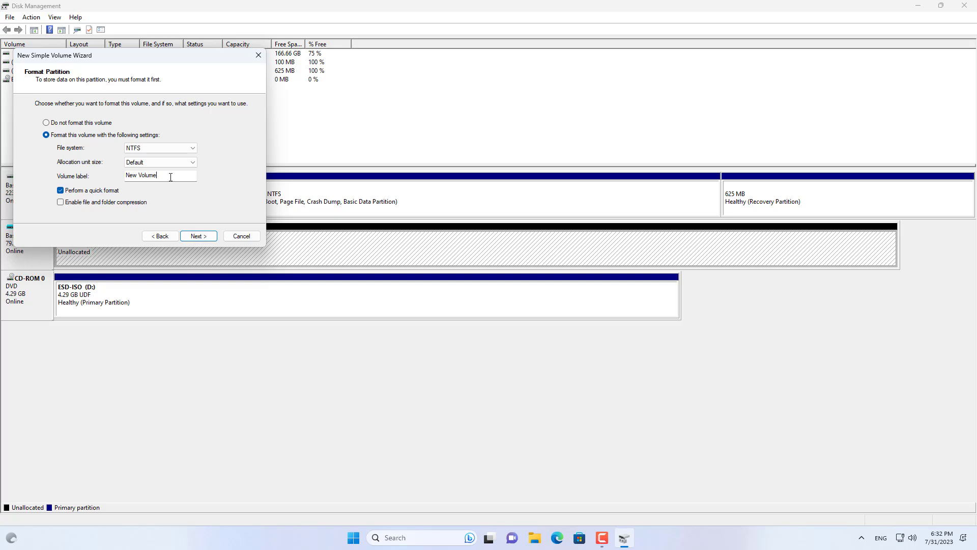
pyautogui.write('win10')
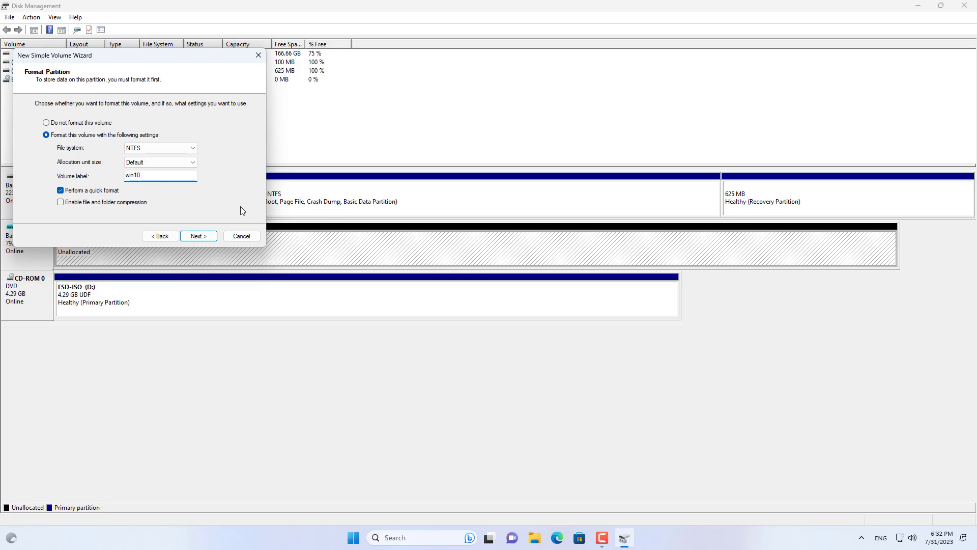
pyautogui.click(241, 236)
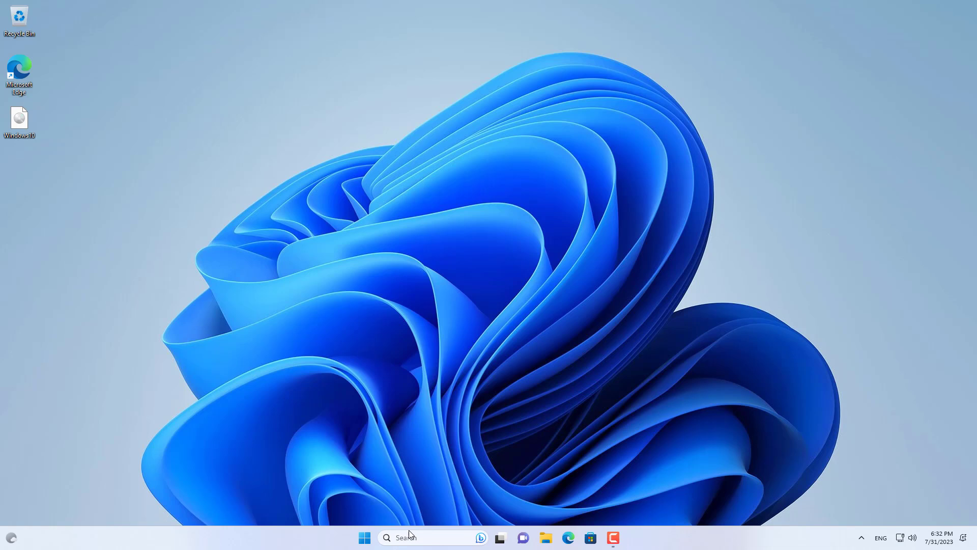
# Step: Search for cmd to bring up Command Prompt and its launch options
pyautogui.click(433, 537)
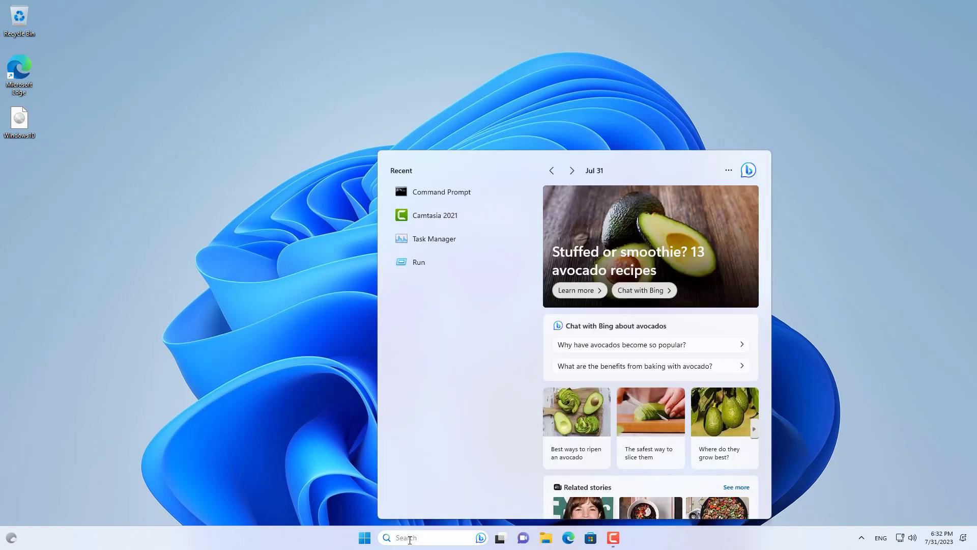
pyautogui.write('cmd')
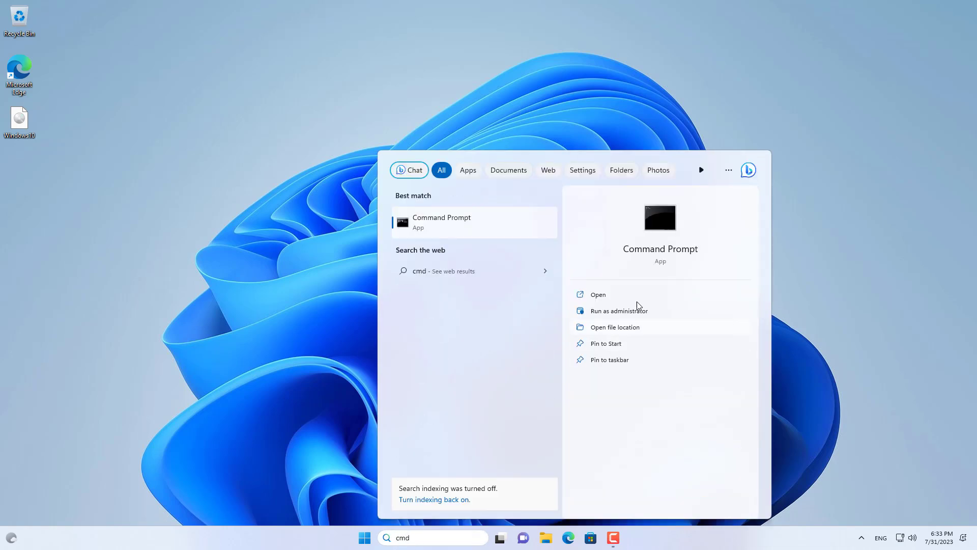
pyautogui.moveTo(619, 310)
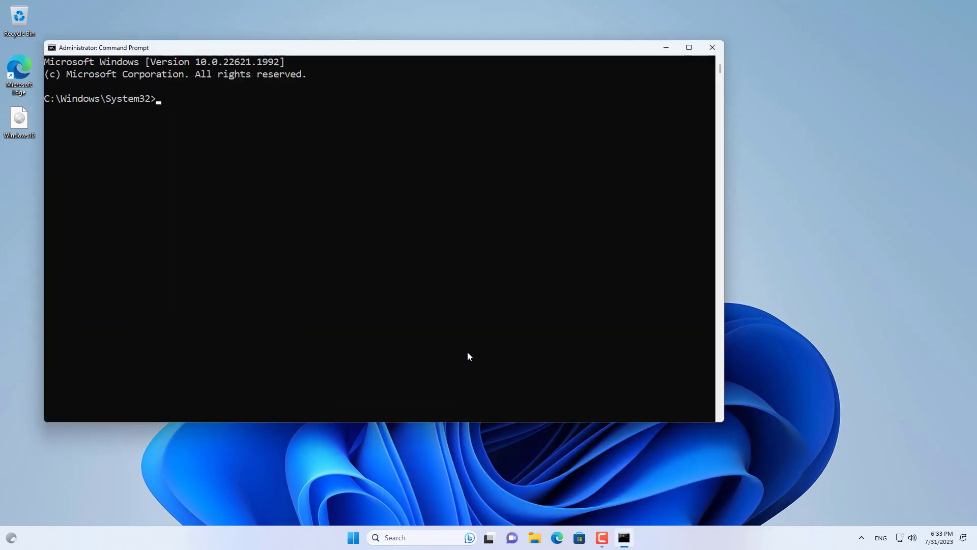
# Step: Run dism /get-wiminfo on D:\sources\install.esd, confirming the file's location in Explorer
pyautogui.write('dism /')
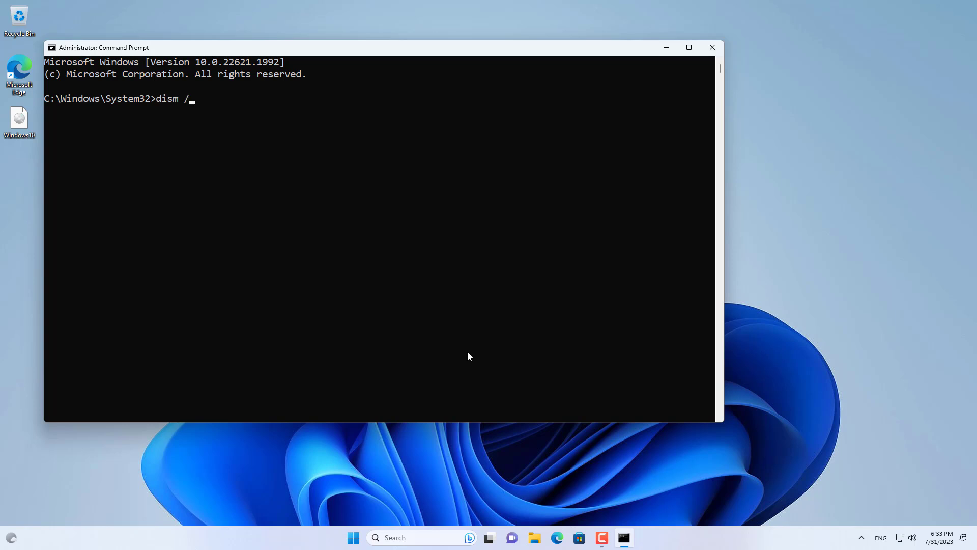
pyautogui.write('get-wiminfo')
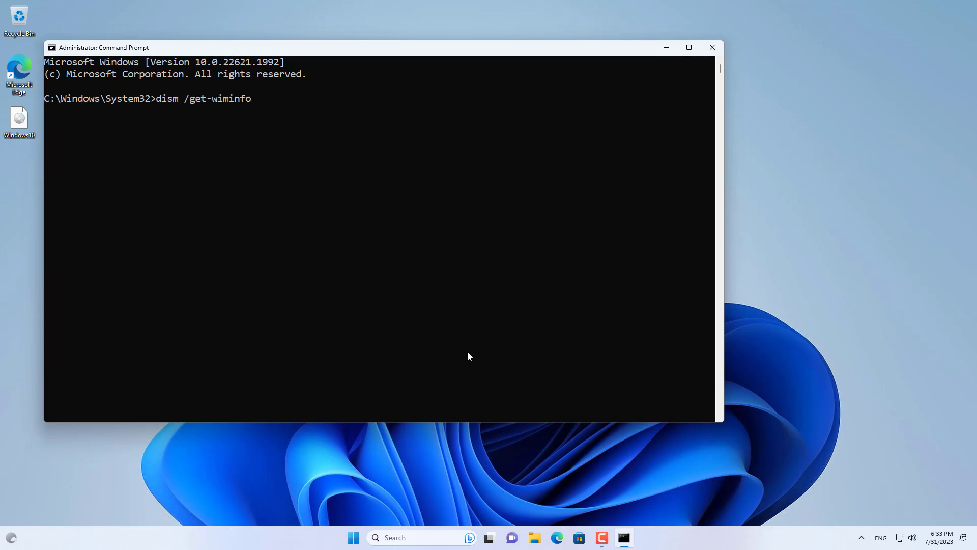
pyautogui.click(533, 537)
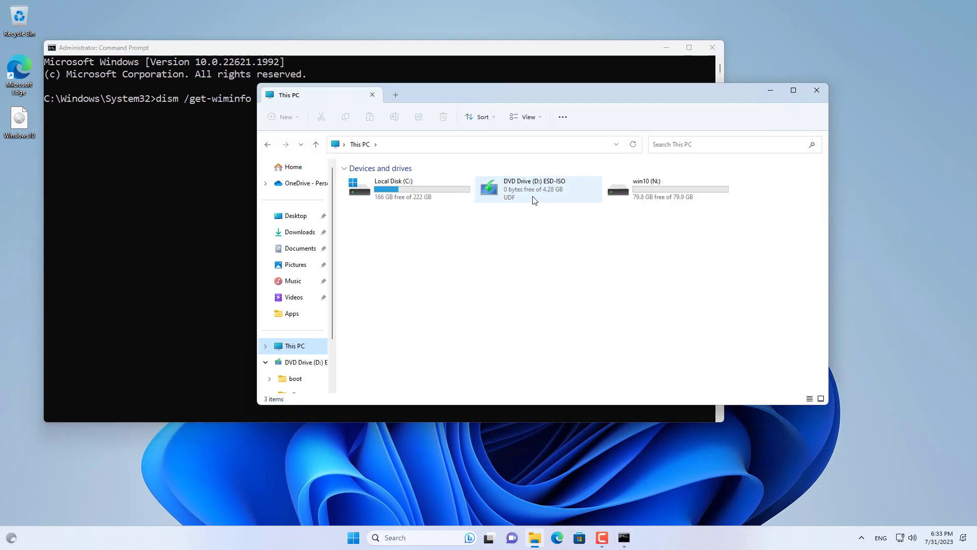
pyautogui.doubleClick(535, 189)
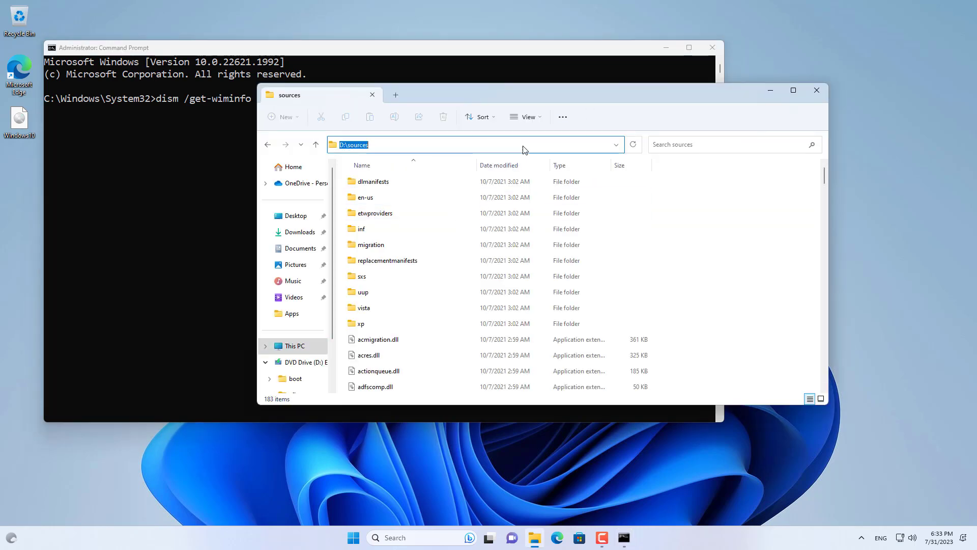
pyautogui.moveTo(288, 133)
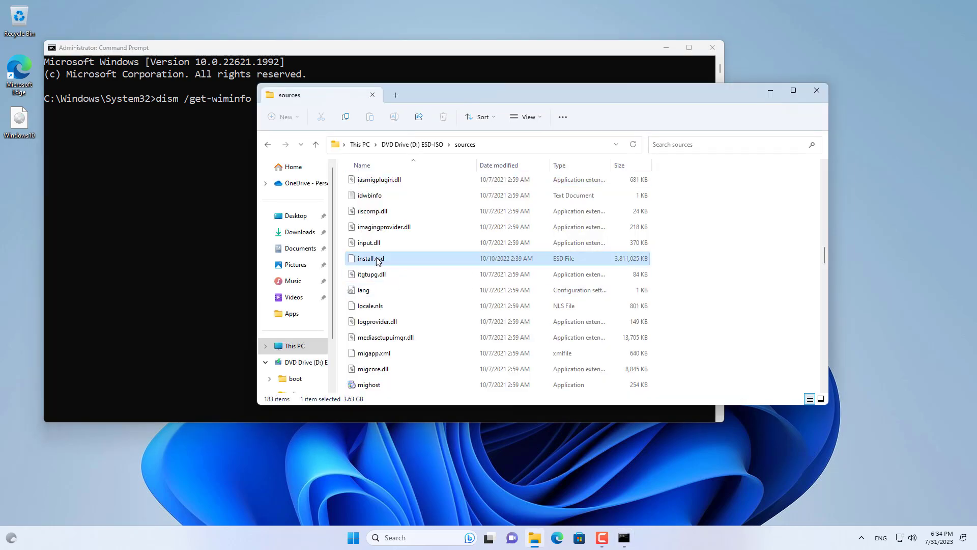
pyautogui.moveTo(371, 259)
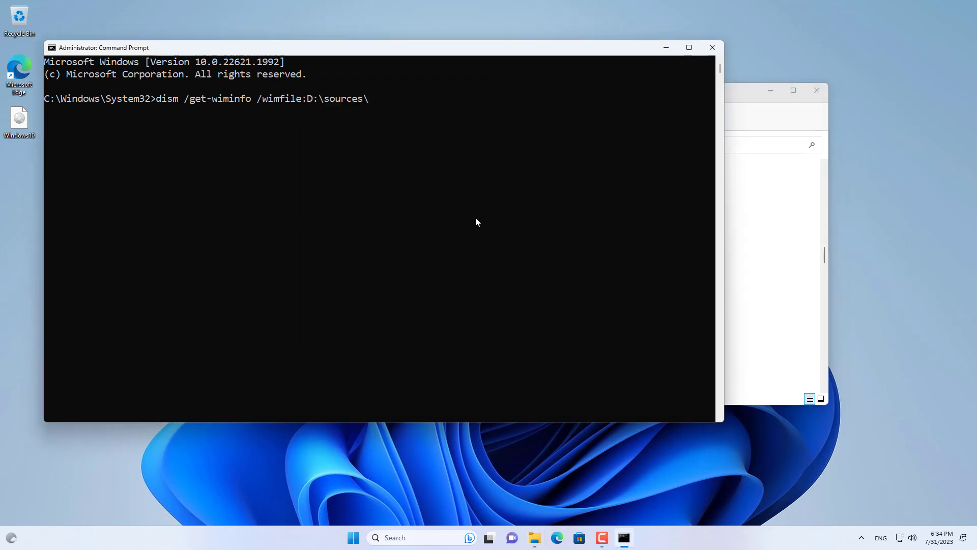
pyautogui.write('install.esd')
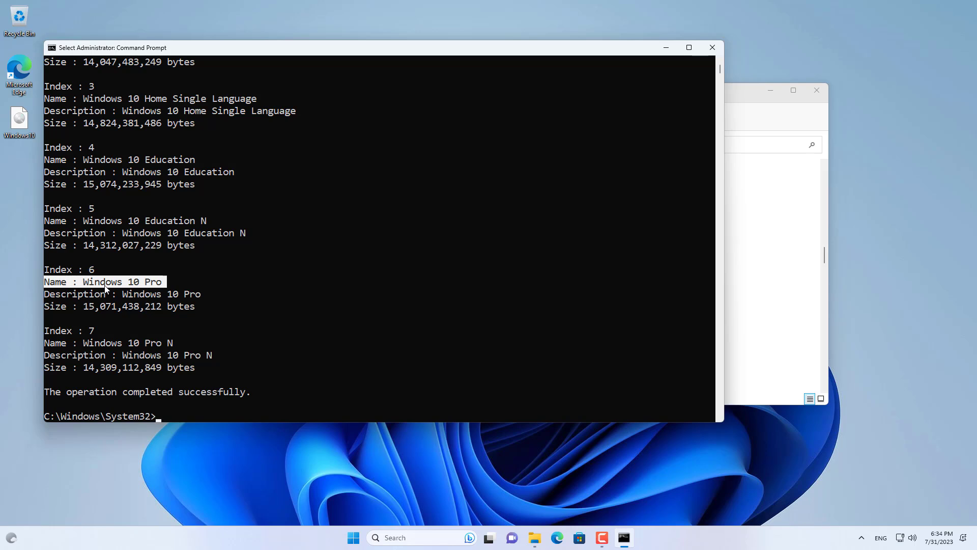
# Step: Apply install.esd index 6 to N:\ with dism /apply-image, confirming the win10 drive letter
pyautogui.write('dism /app')
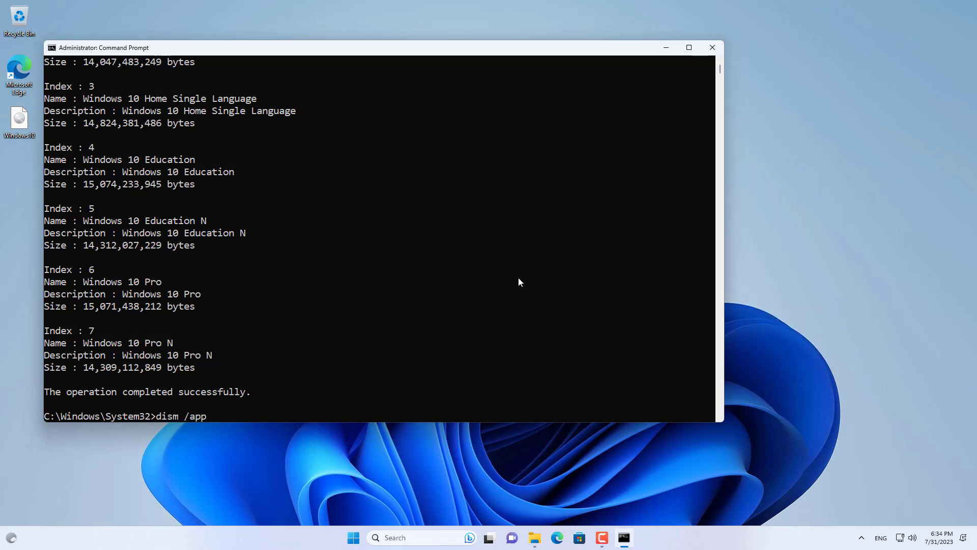
pyautogui.write('ly-image /im')
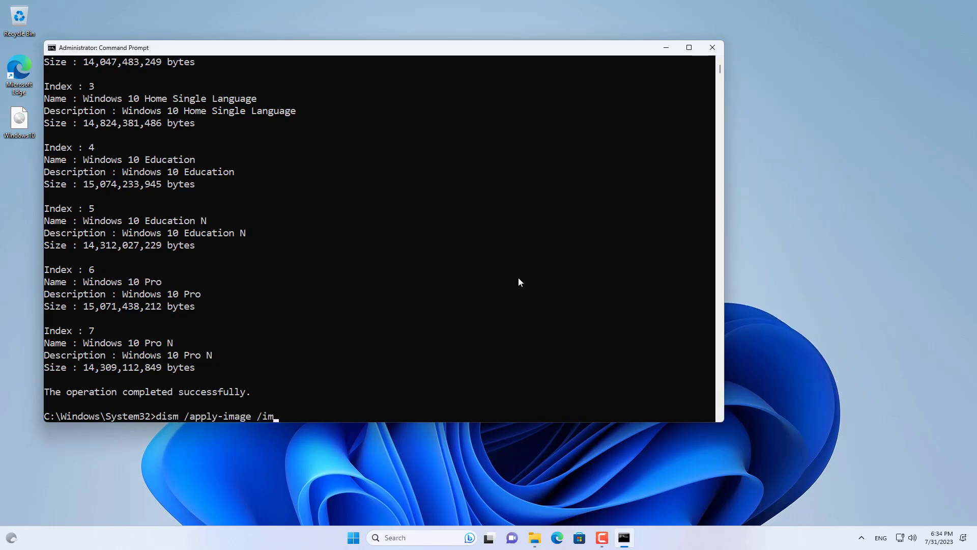
pyautogui.write('agefile')
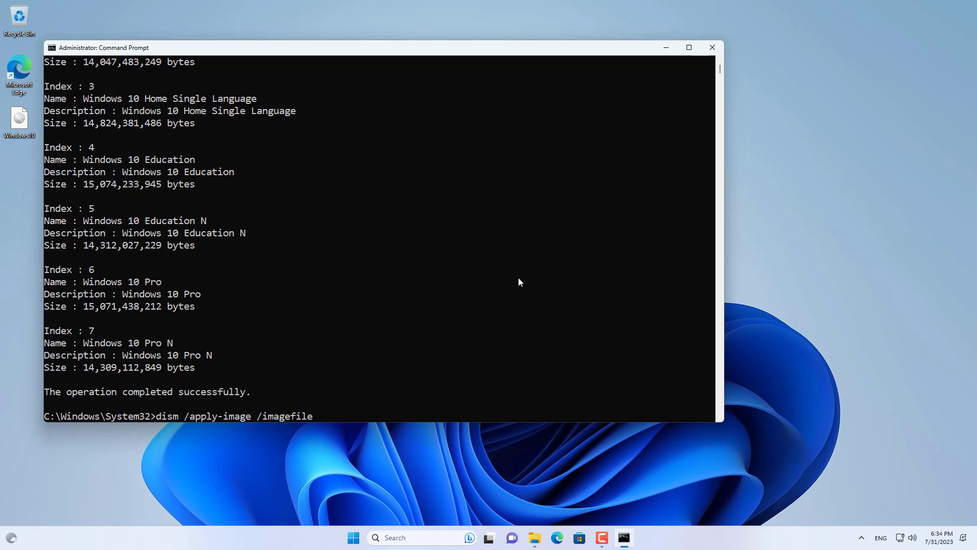
pyautogui.scroll(3)
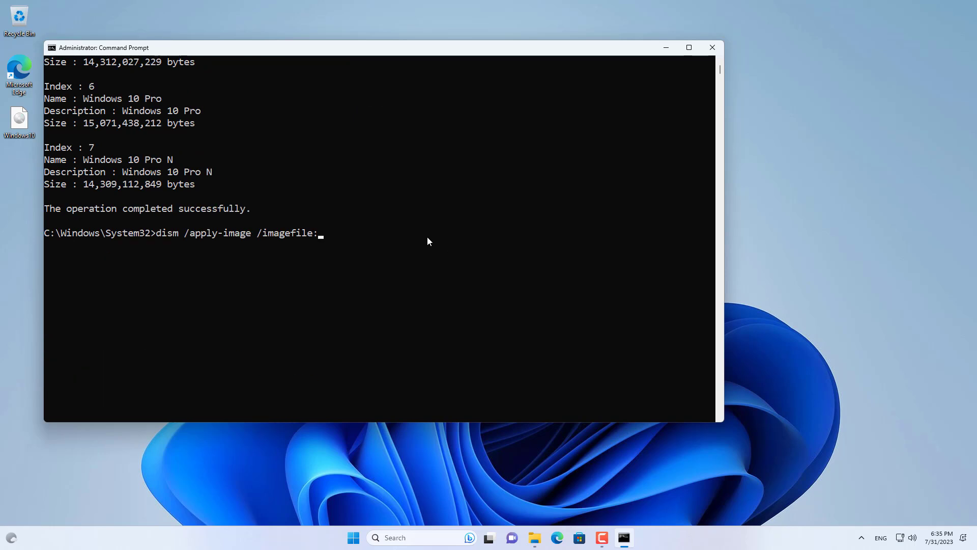
pyautogui.write('D:\\sources\\install.esd /index')
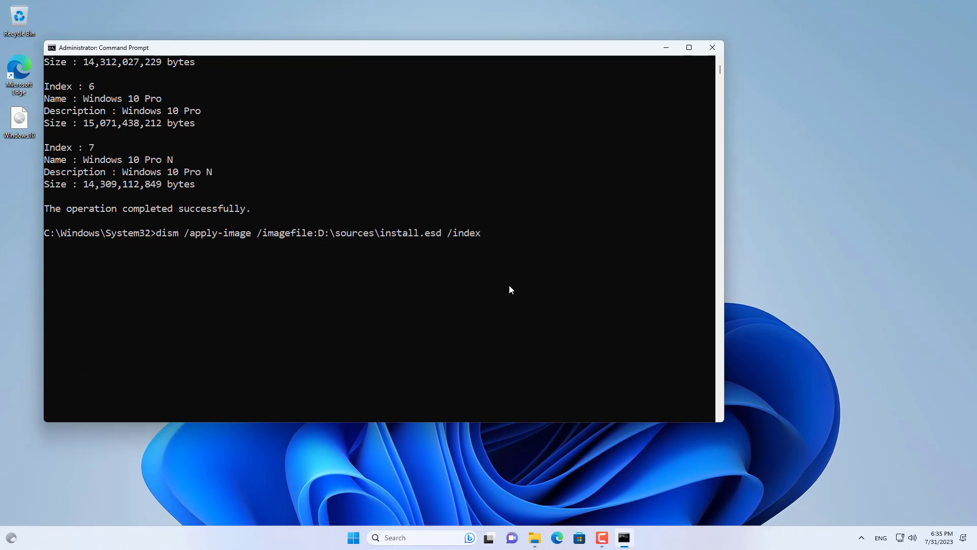
pyautogui.write(':')
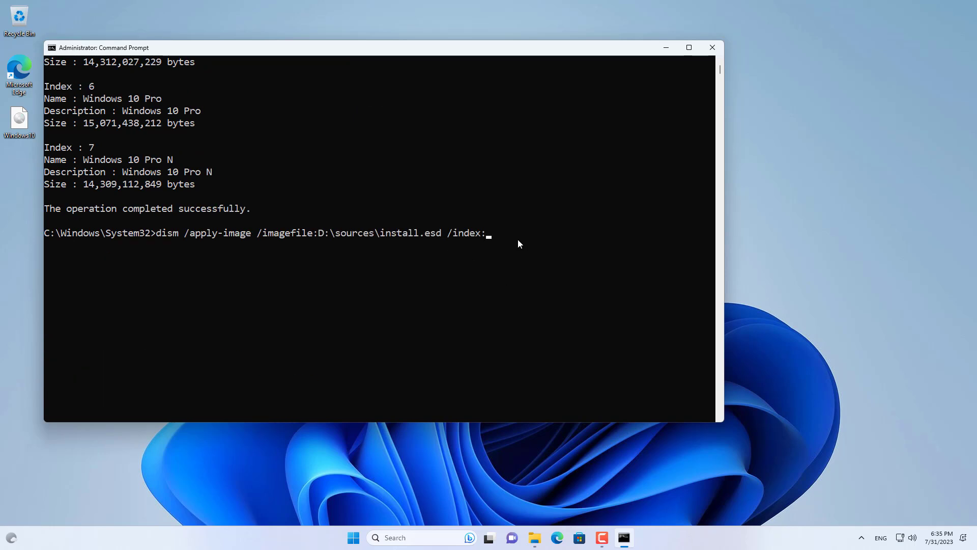
pyautogui.write('6 /app')
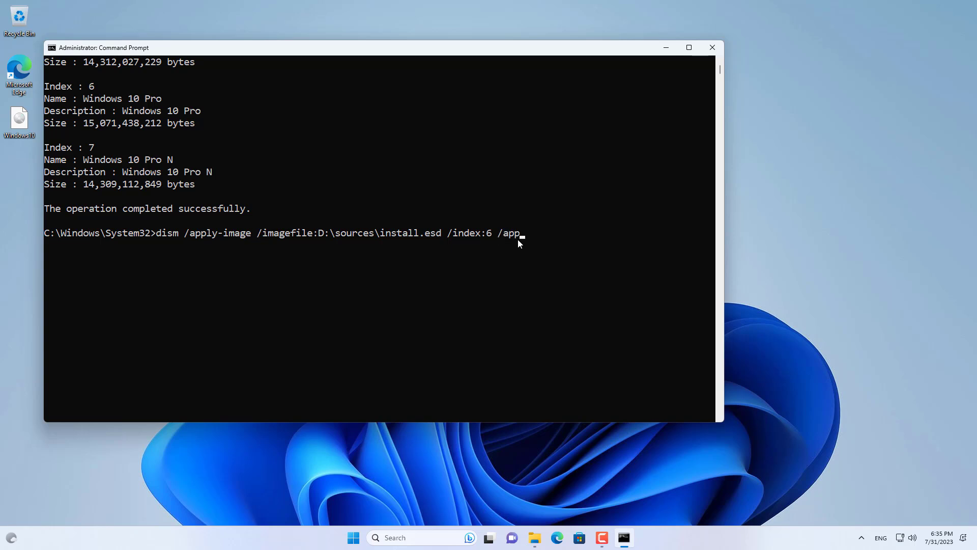
pyautogui.click(533, 538)
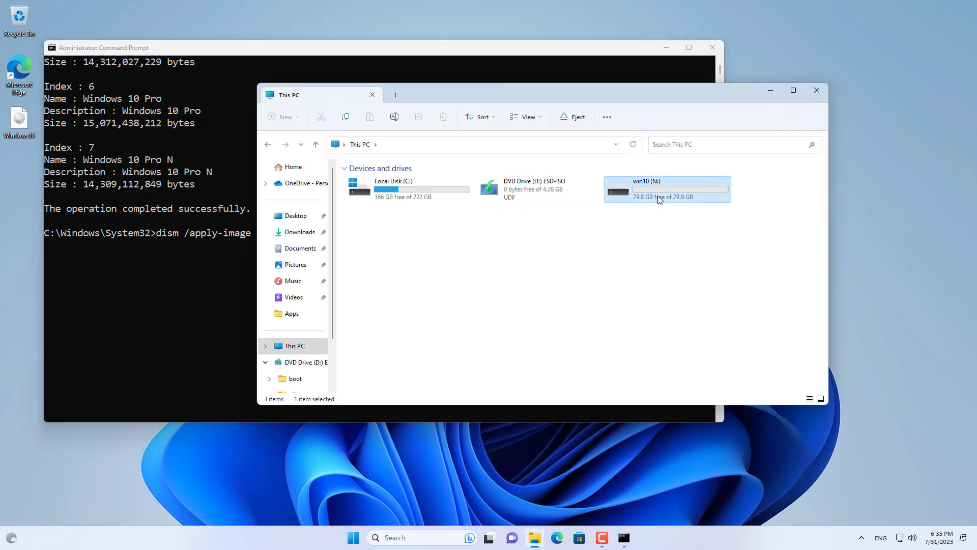
pyautogui.click(815, 89)
pyautogui.write(' /imagefile:D:\\sources\\install.esd /index:6 /applydir:N:\\')
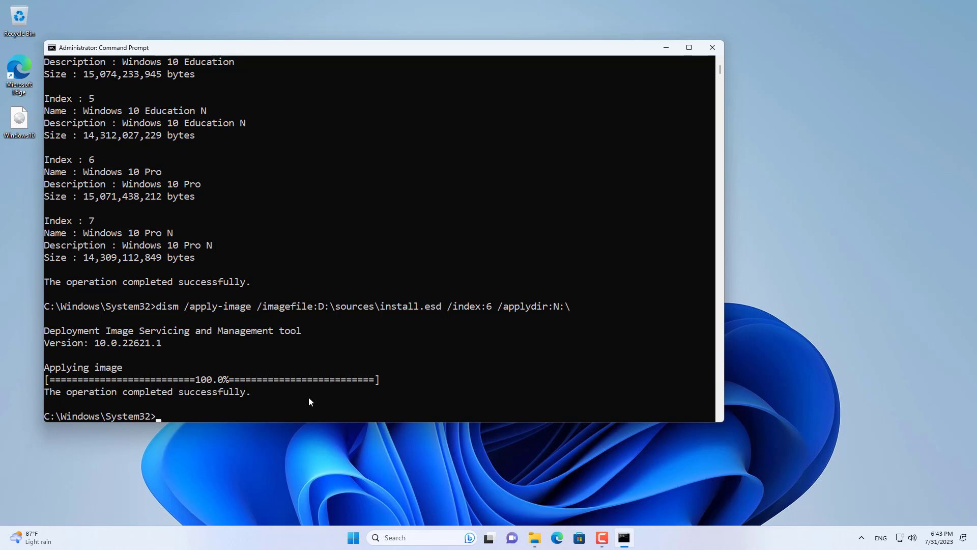
# Step: Verify N: holds Windows folders, run bcdboot N:\windows, then close Command Prompt
pyautogui.write('bcdboo')
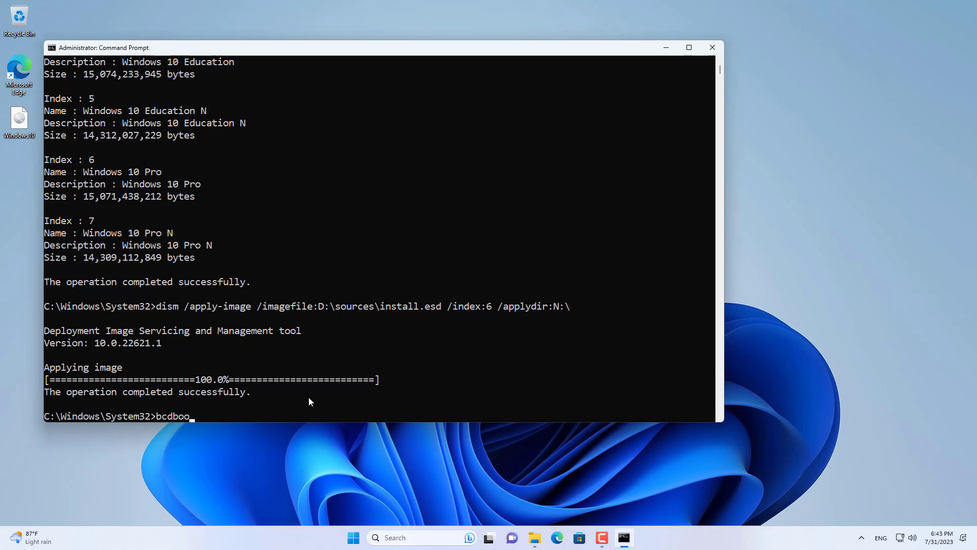
pyautogui.click(532, 538)
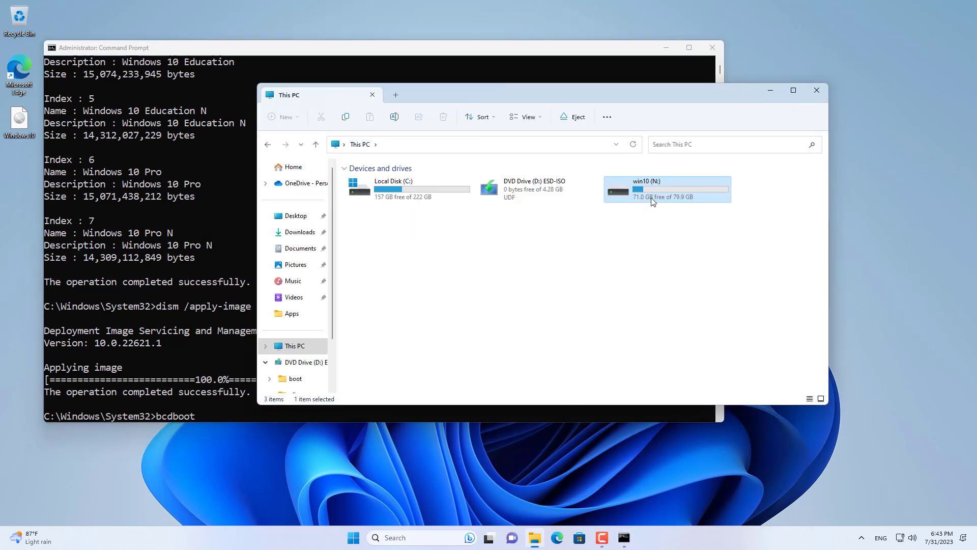
pyautogui.doubleClick(666, 189)
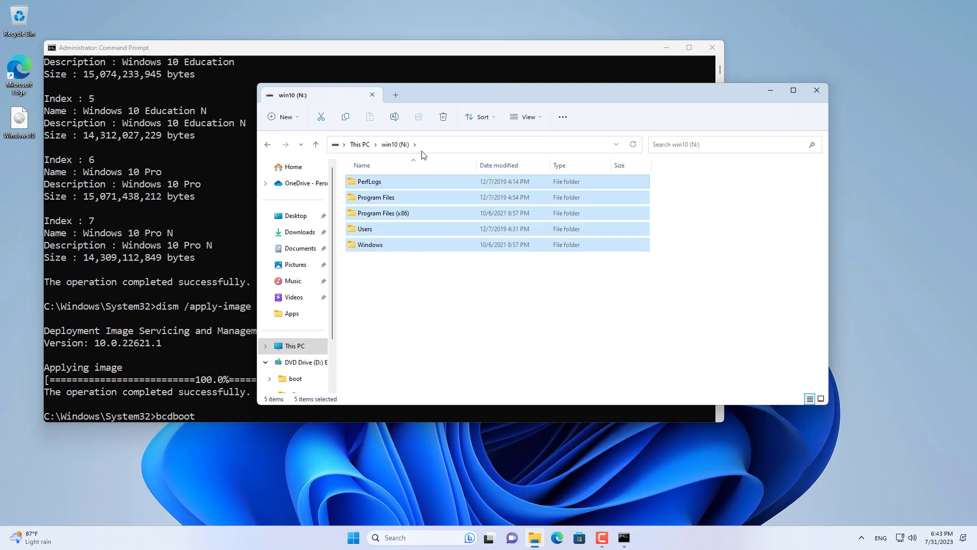
pyautogui.click(436, 144)
pyautogui.write(' N:\\')
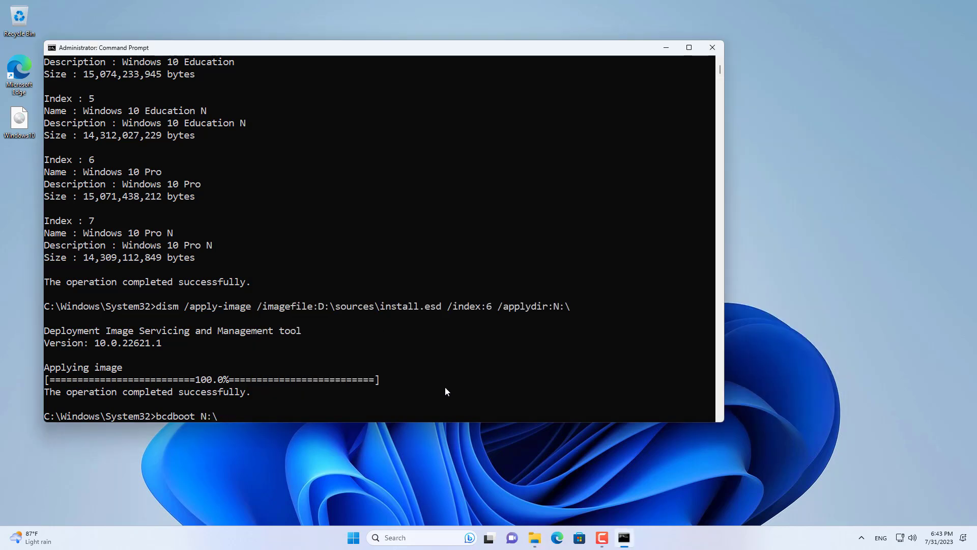
pyautogui.write('window')
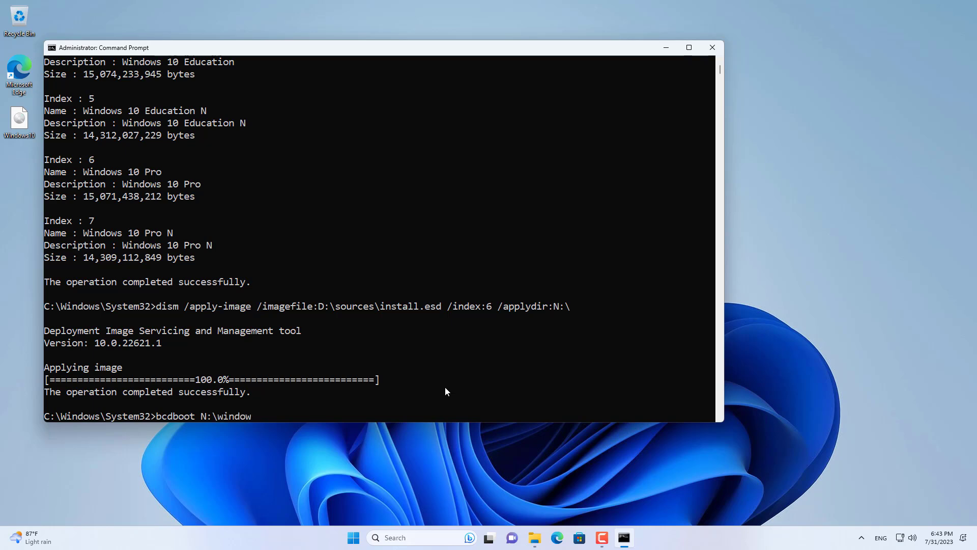
pyautogui.write('s')
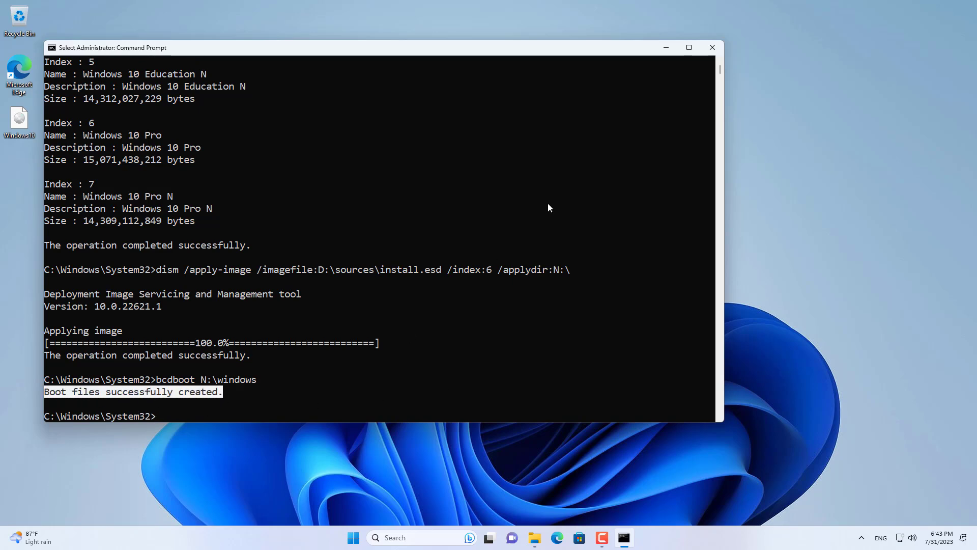
pyautogui.click(710, 48)
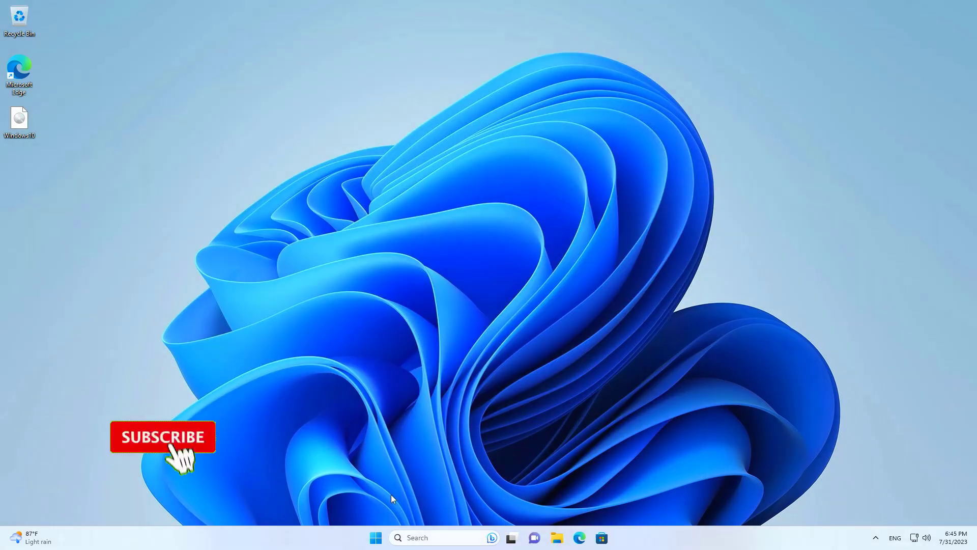
# Step: Restart the computer from the Start menu's Power options
pyautogui.click(375, 537)
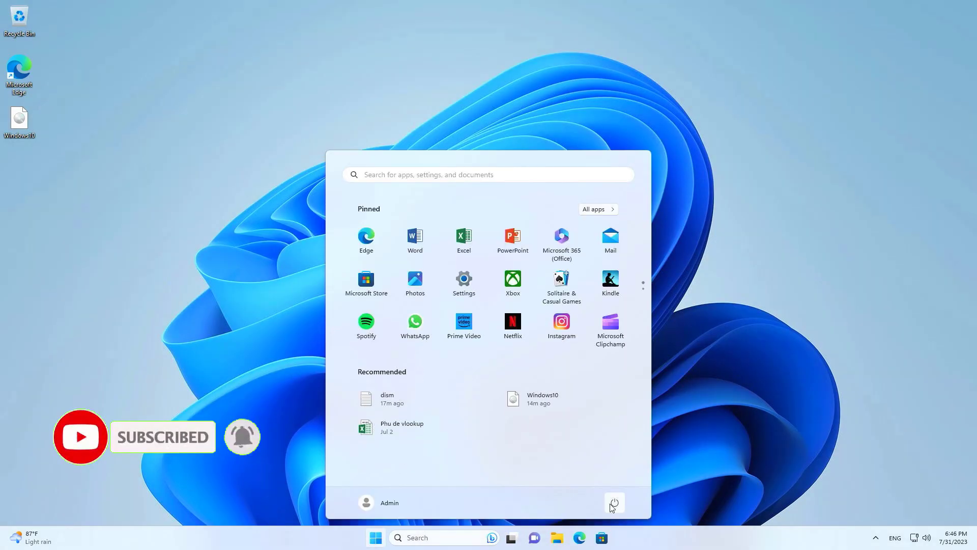
pyautogui.click(613, 503)
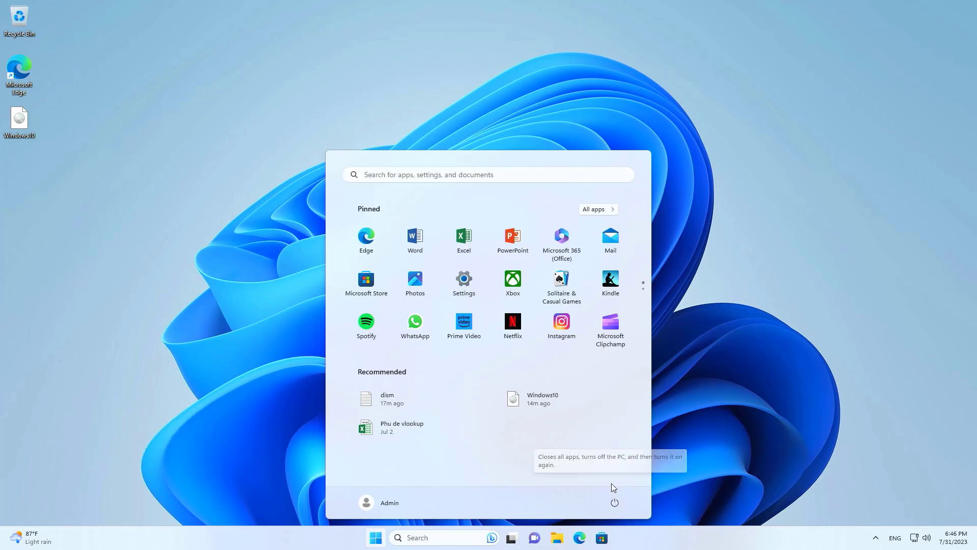
pyautogui.click(613, 502)
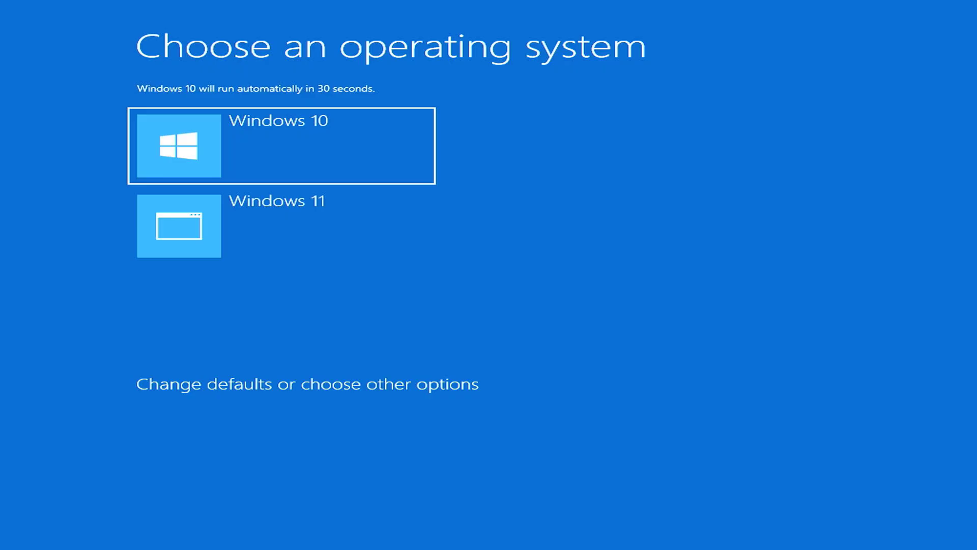
pyautogui.moveTo(191, 143)
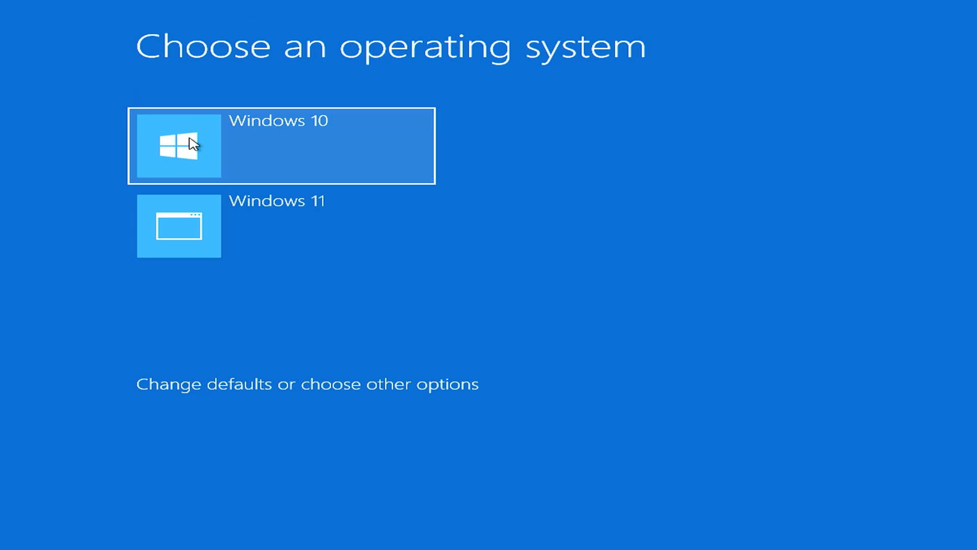
pyautogui.moveTo(260, 237)
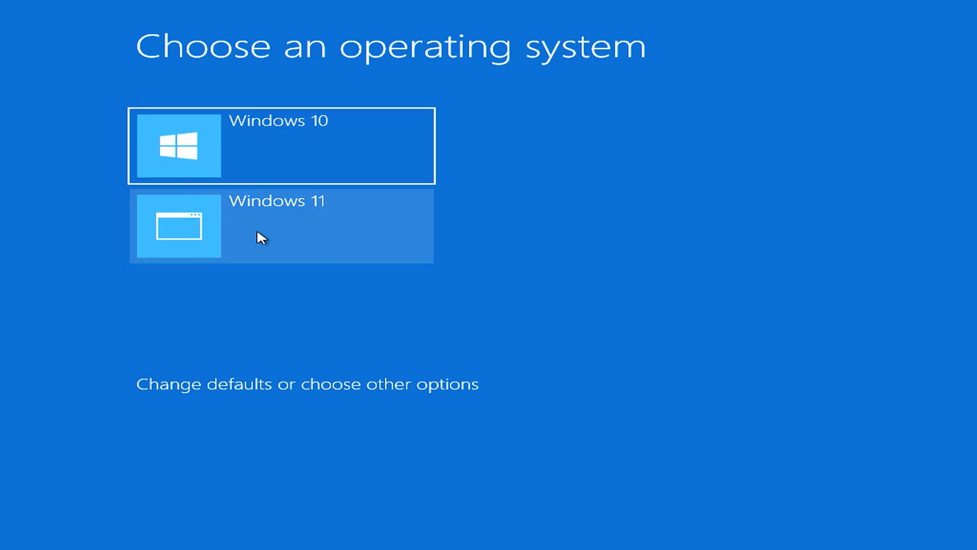